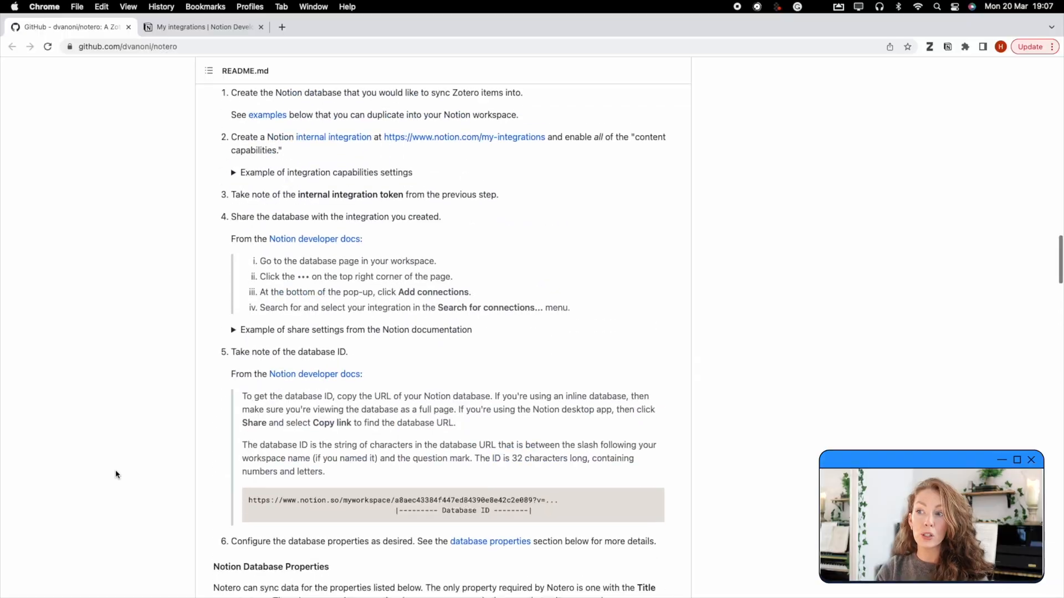
Step: Scroll the Notero README to Example Notion Databases and open the Basic Example database
scroll(down, 3)
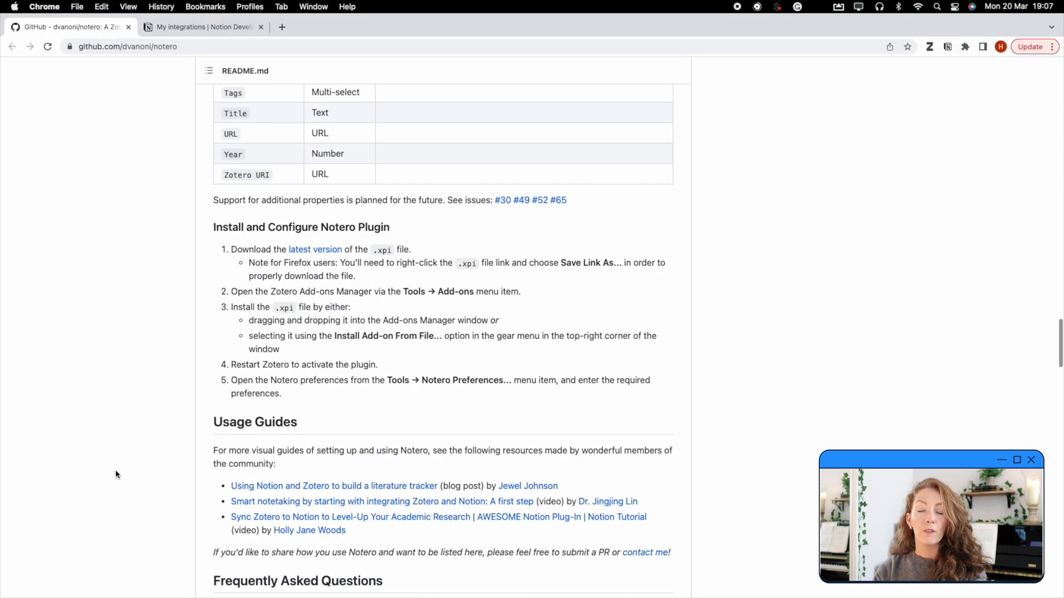
scroll(down, 3)
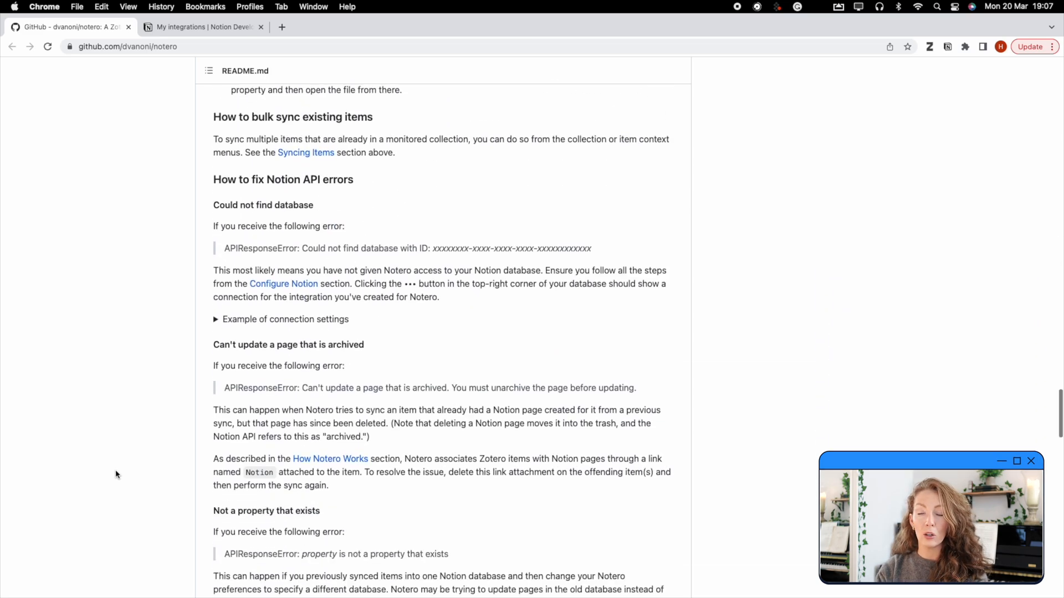
scroll(down, 3)
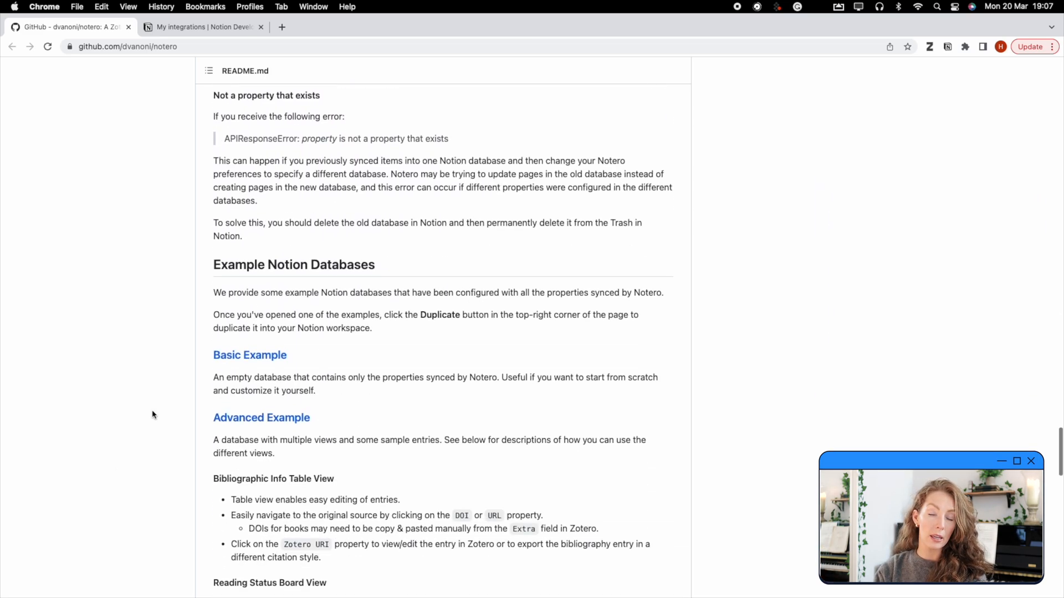
click(250, 354)
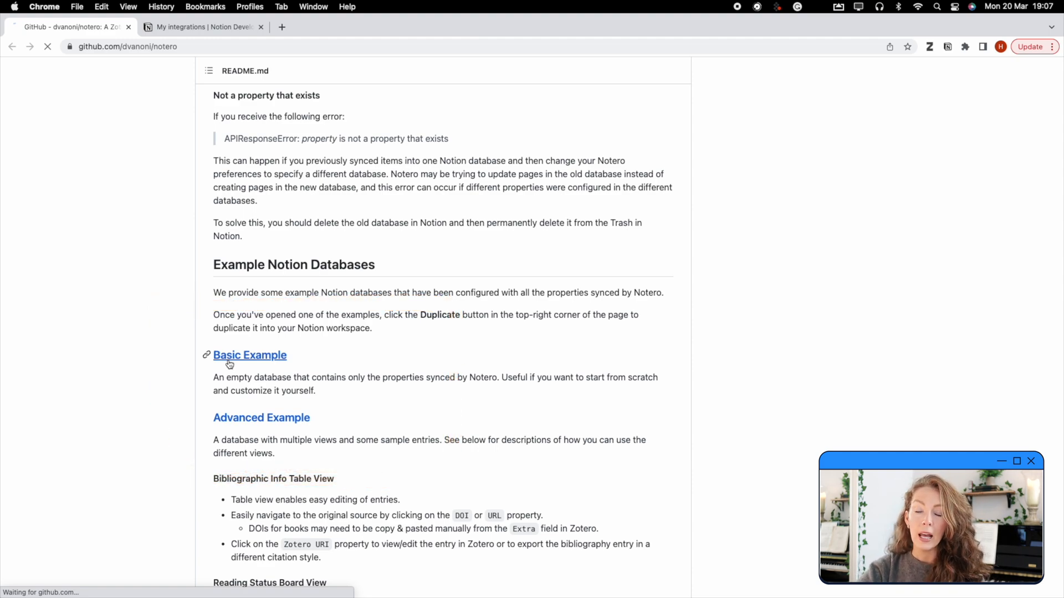
click(250, 355)
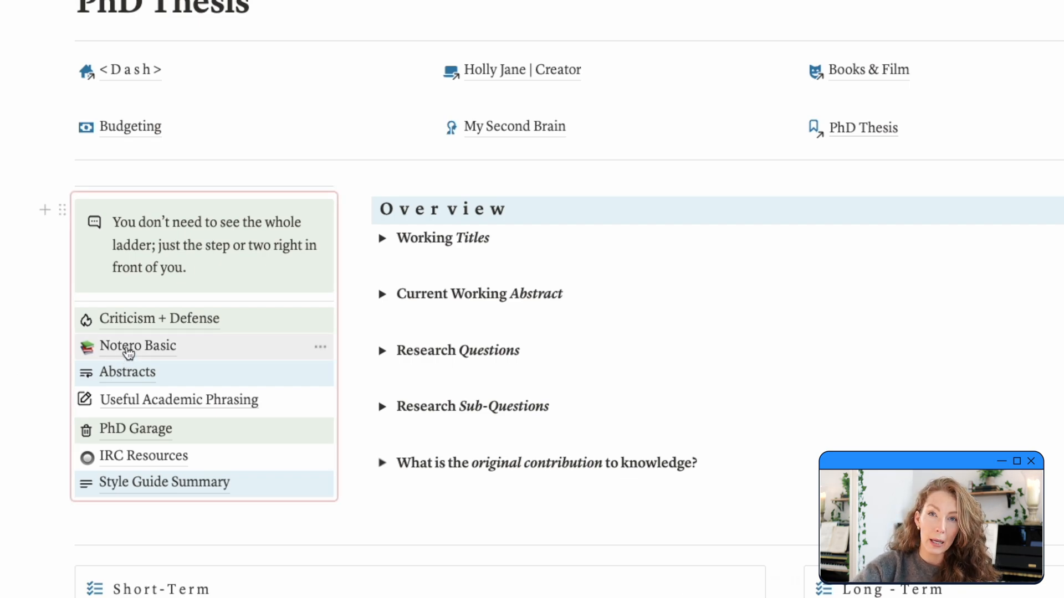
Step: Open the Notero Basic database under PhD Thesis and retitle it 'Literature Inbox'
click(137, 346)
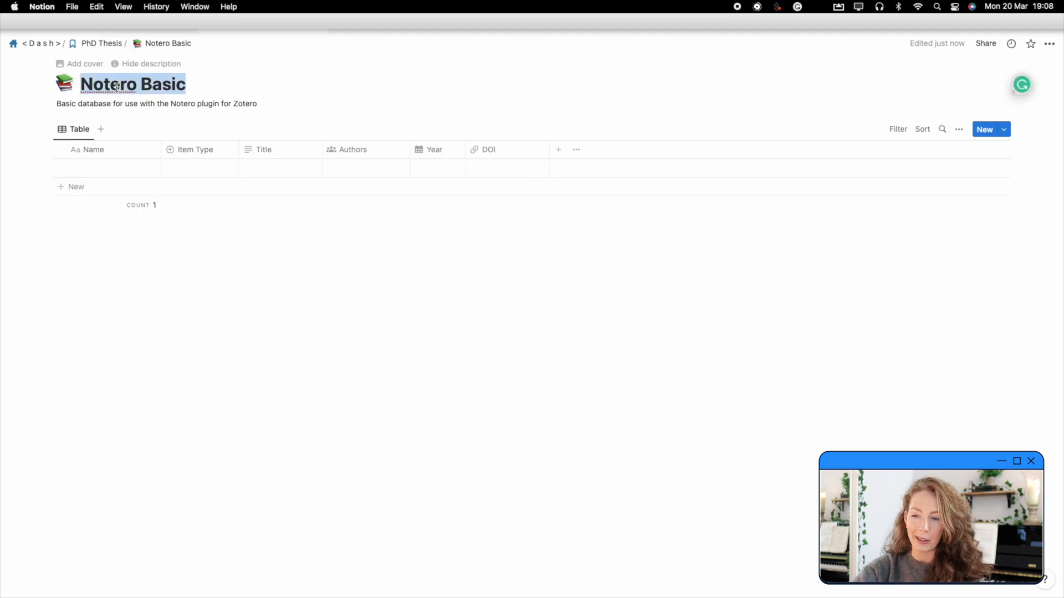
text(Literature Inbox)
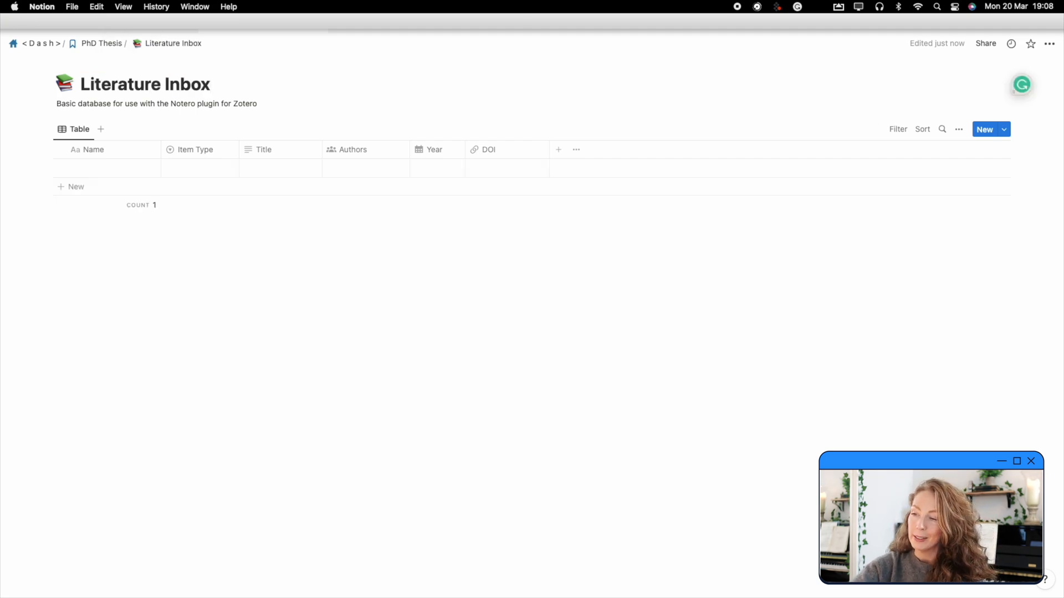
mouse_move(254, 271)
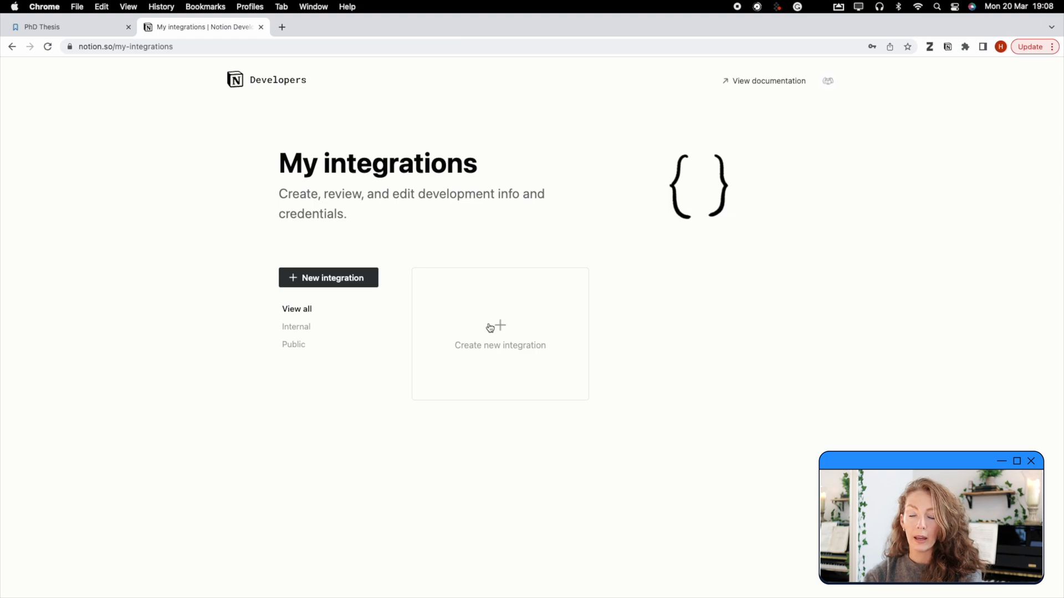
Step: Create and submit a Notion integration named 'Literature Inbox (Notero - Spring 2023)'
click(499, 333)
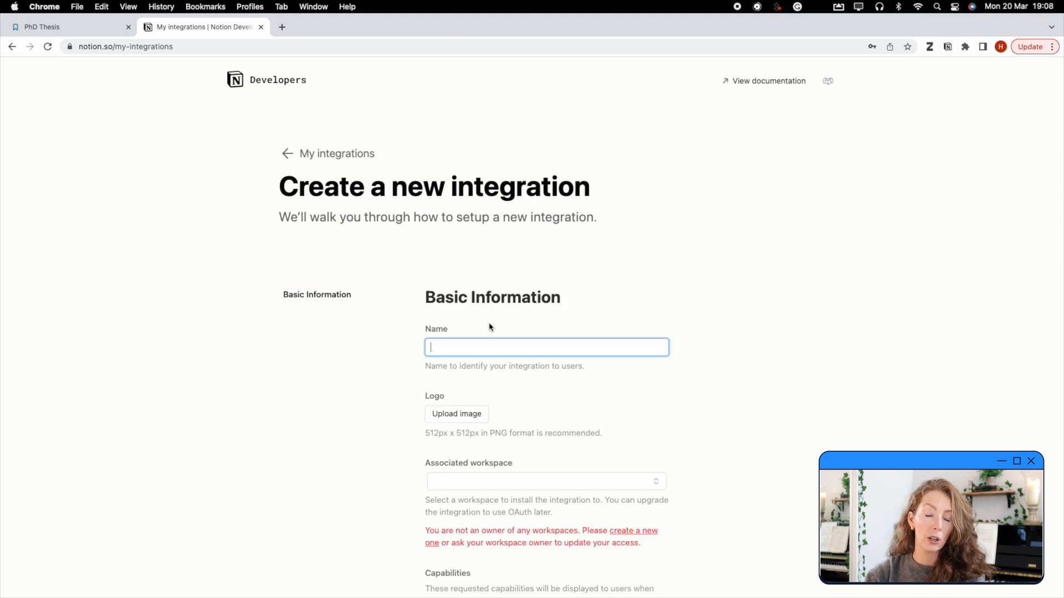
text(Literature Inbox ()
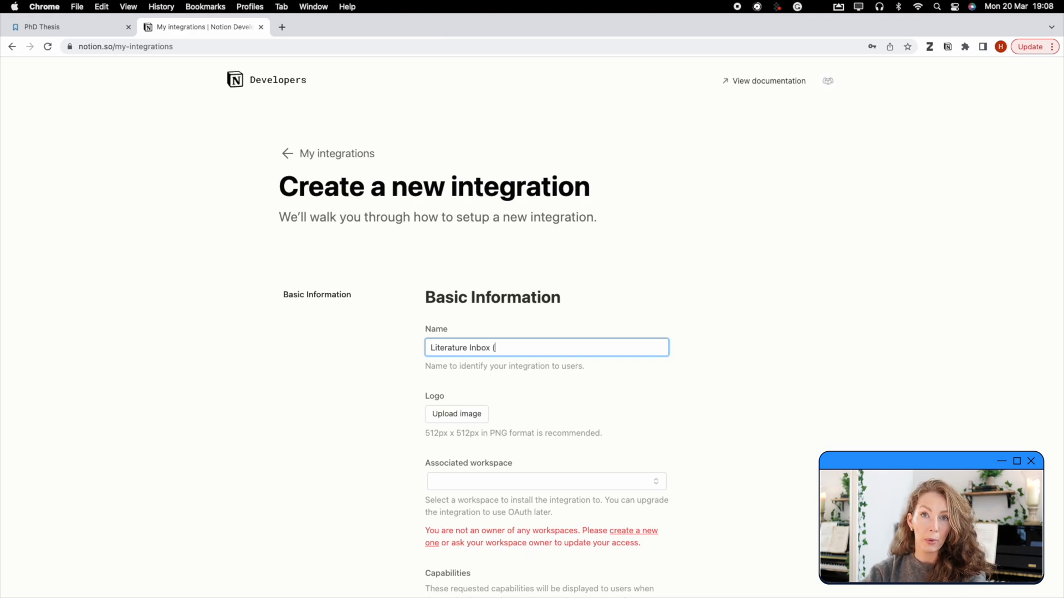
text(Notero - Spring 2023))
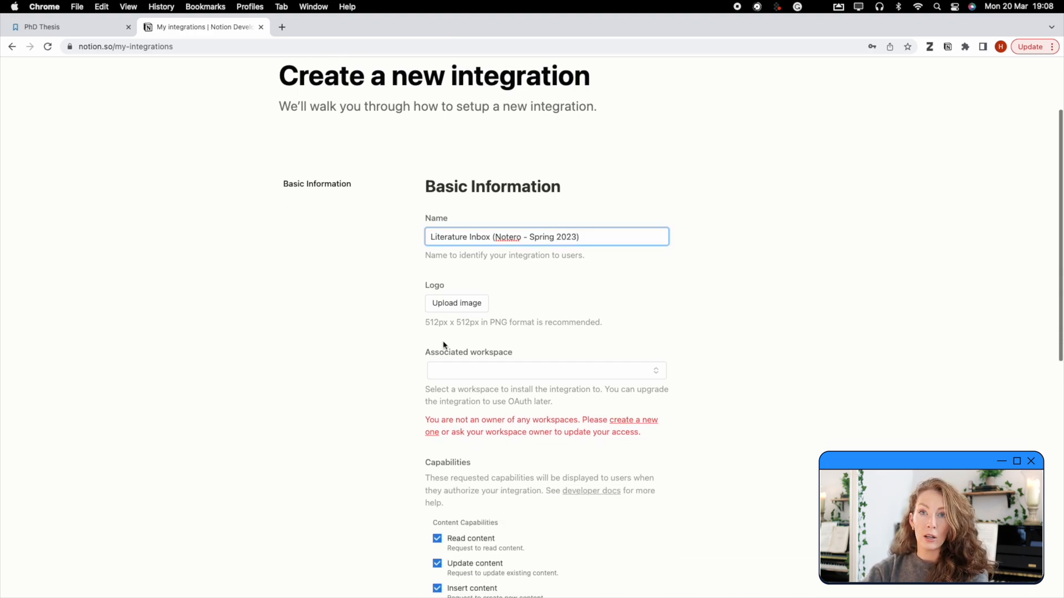
click(545, 370)
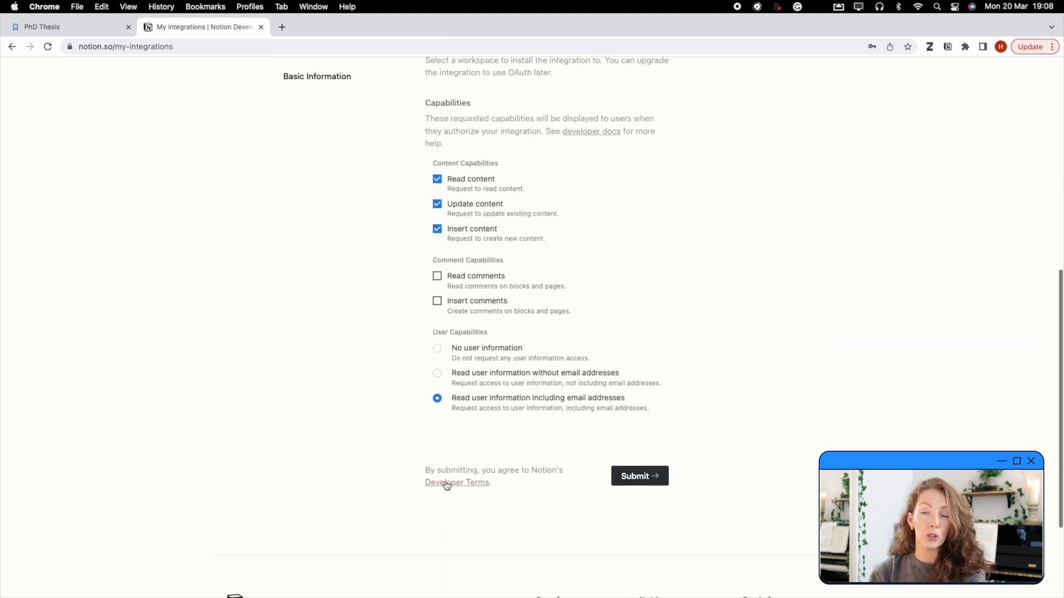
click(637, 475)
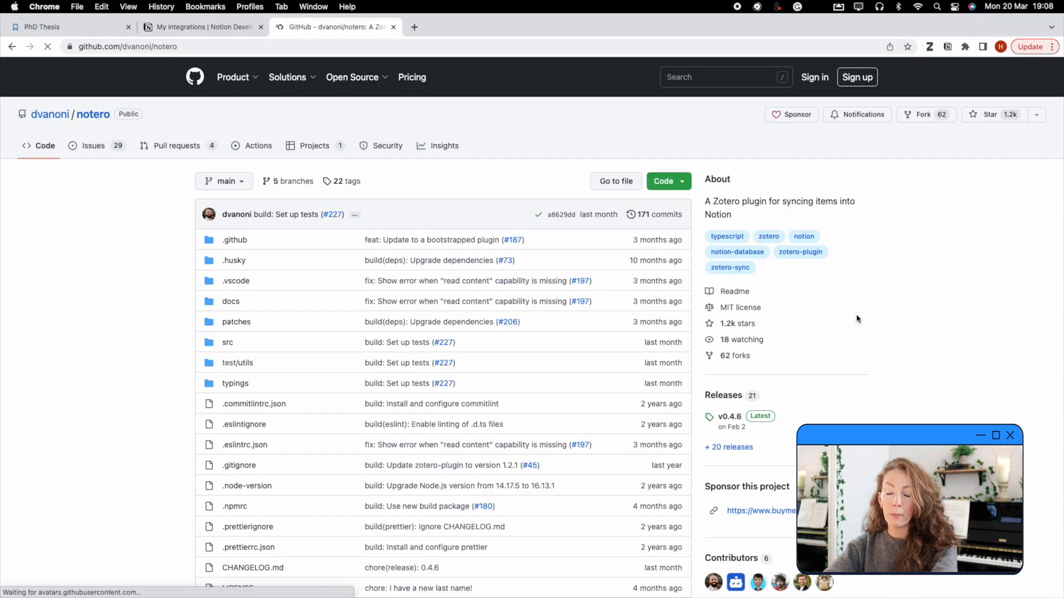
Step: Scroll the notero repository page and open the v0.4.6 release
scroll(down, 3)
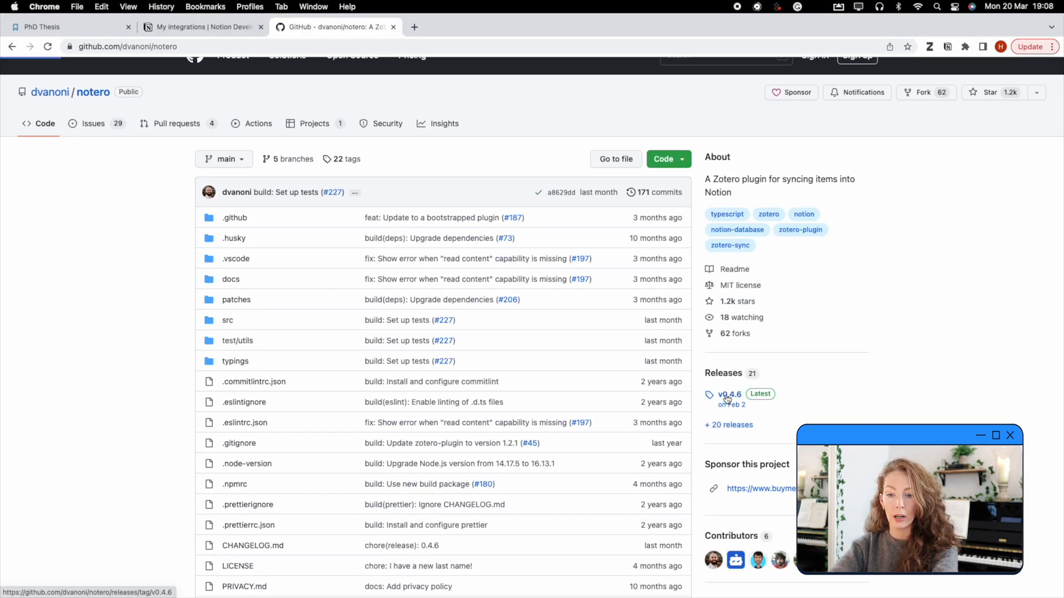
click(730, 394)
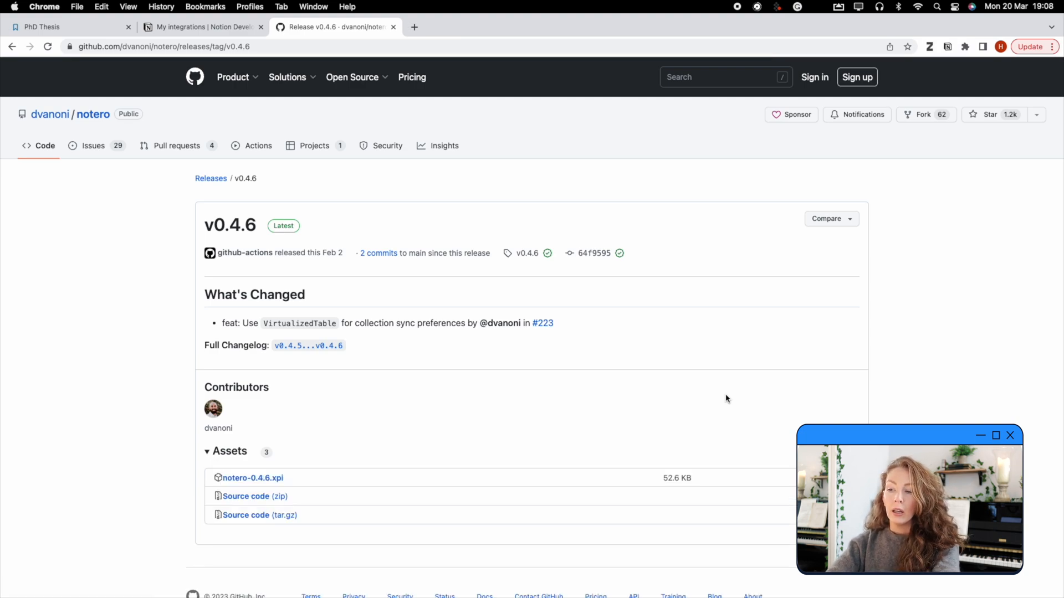
mouse_move(622, 406)
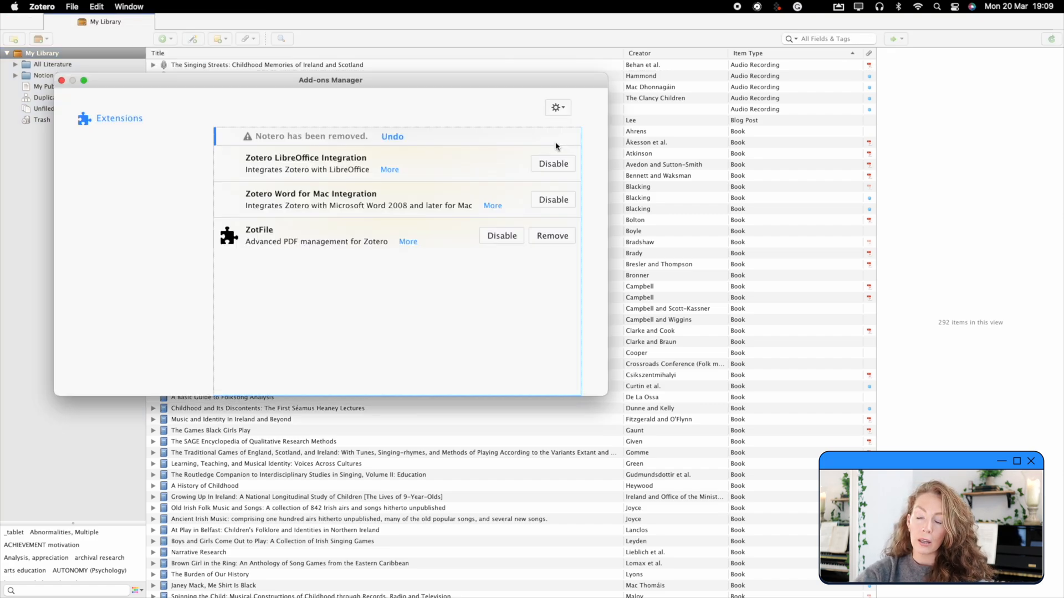
mouse_move(558, 107)
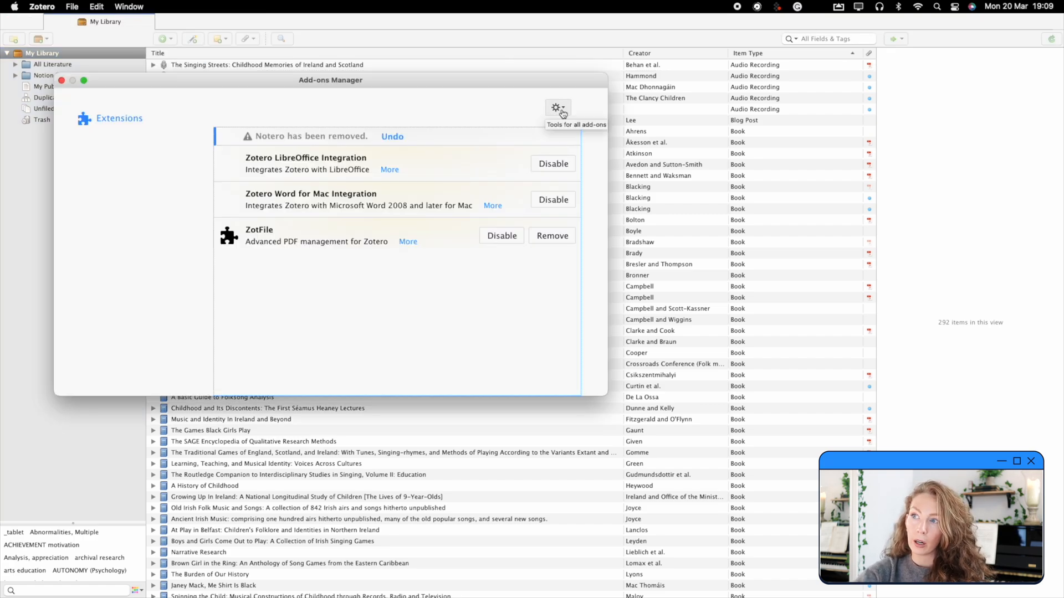
Step: Install notero-0.4.6.xpi from file in the Add-ons Manager, then close it
click(556, 107)
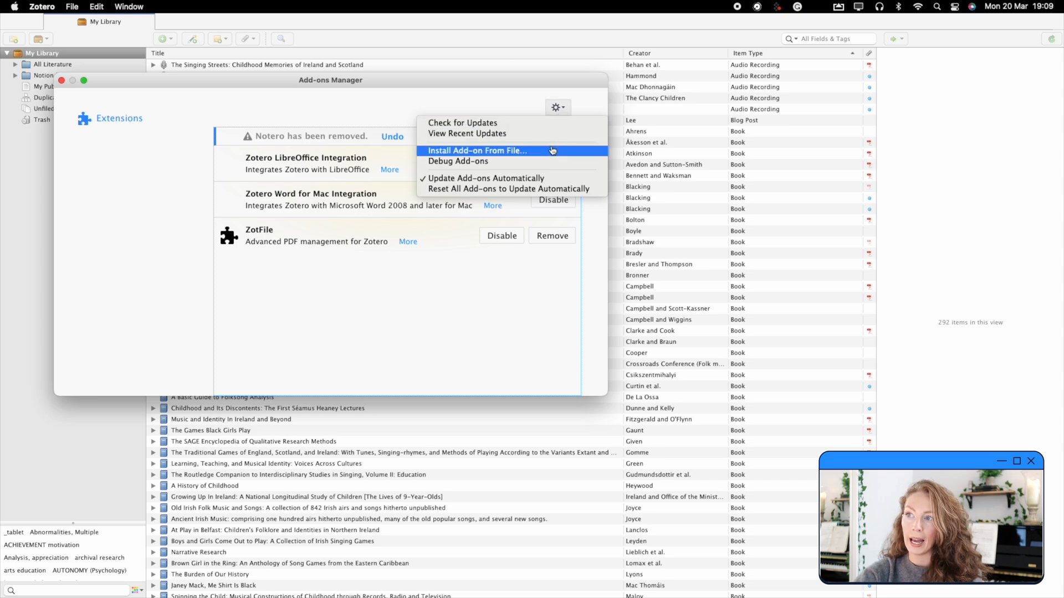
click(477, 151)
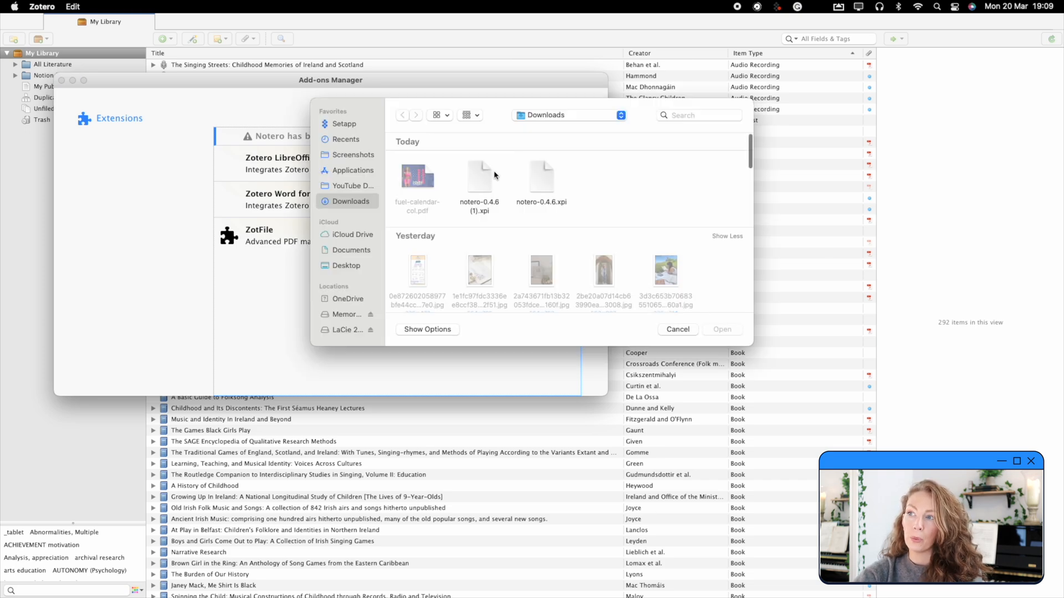
click(479, 175)
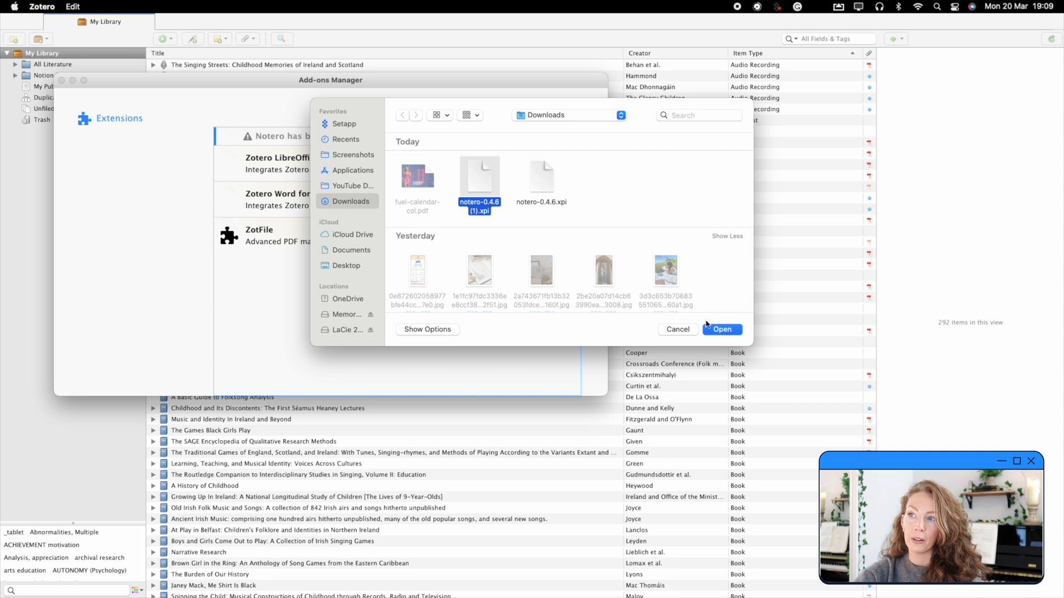
click(721, 330)
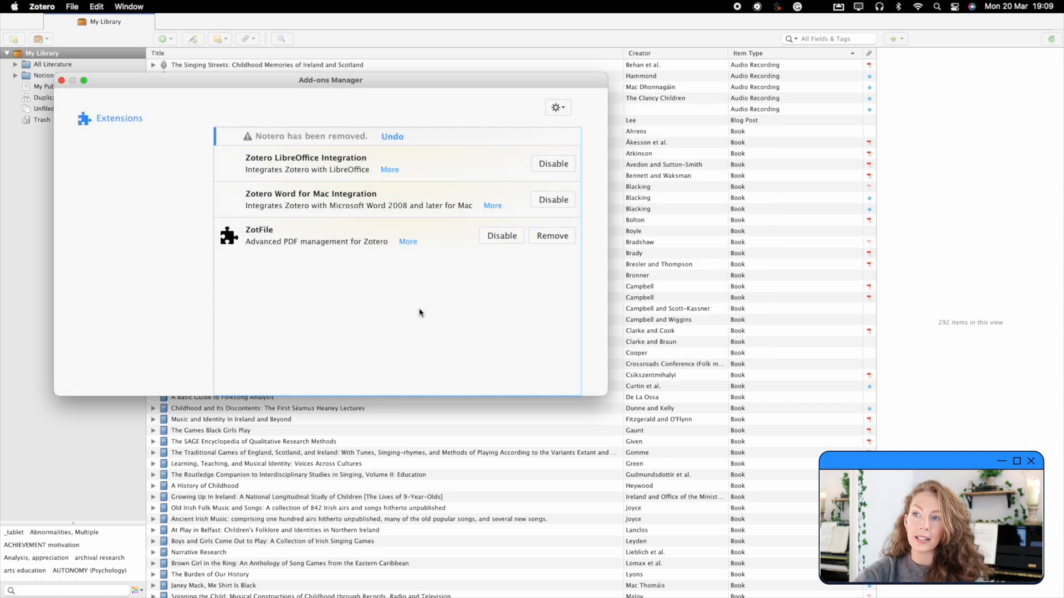
click(392, 136)
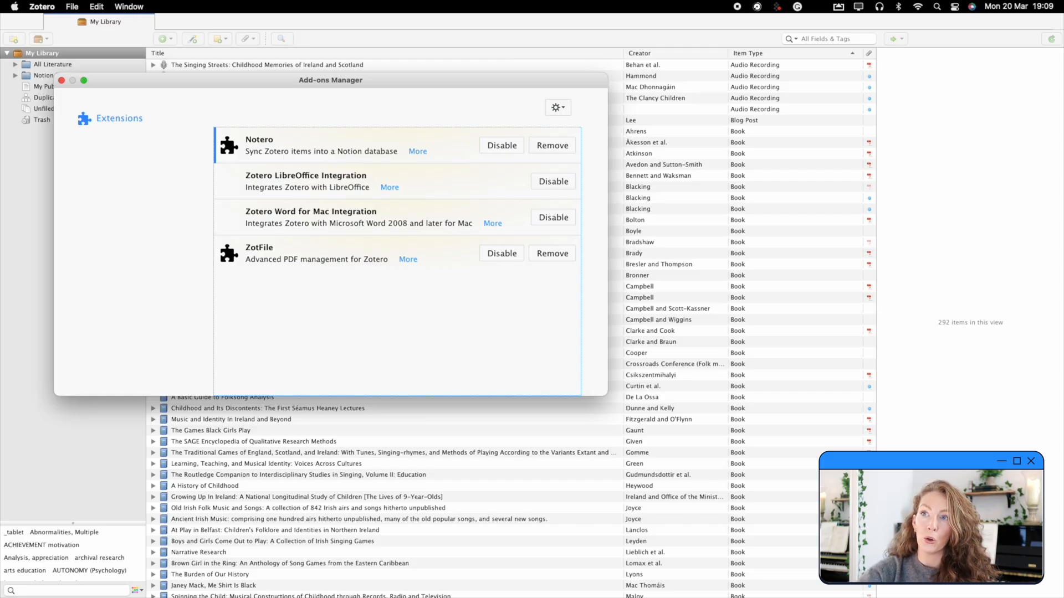
click(61, 80)
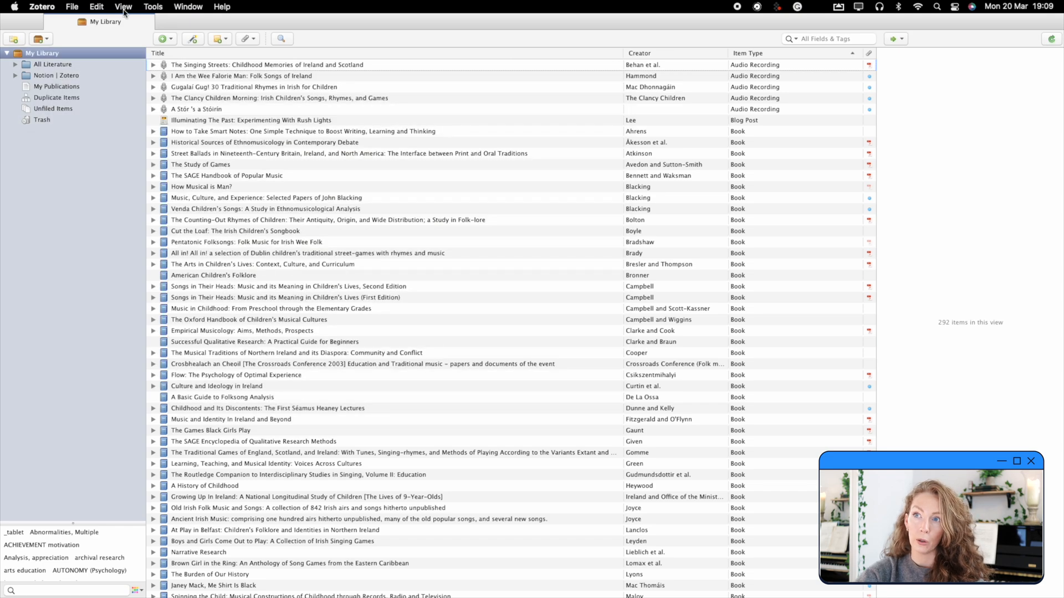
Step: Open Notero Preferences from Tools, select Notion | Zotero, and focus the Integration Token field
click(153, 6)
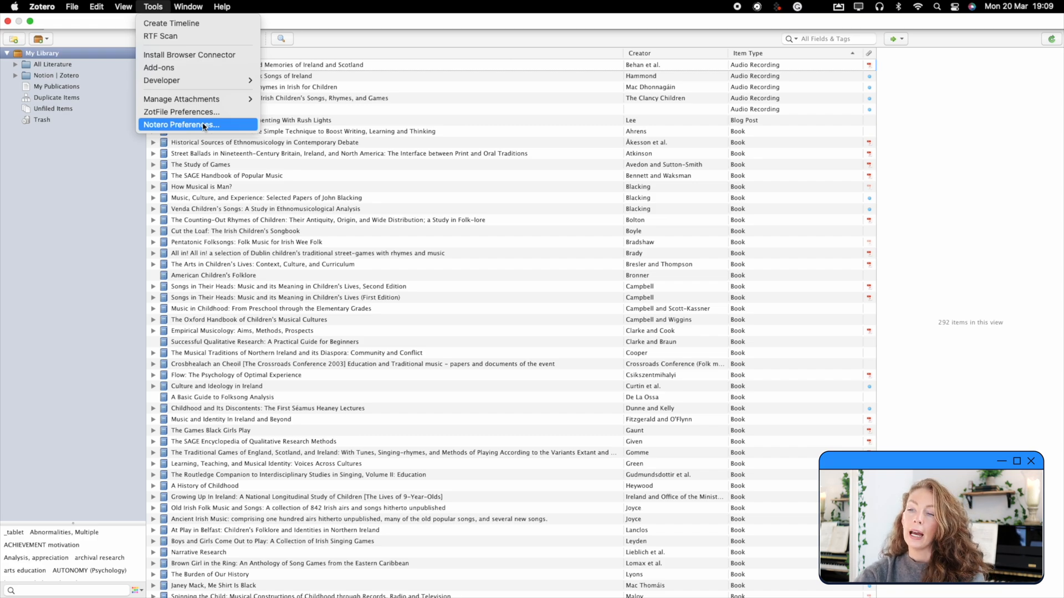
click(181, 125)
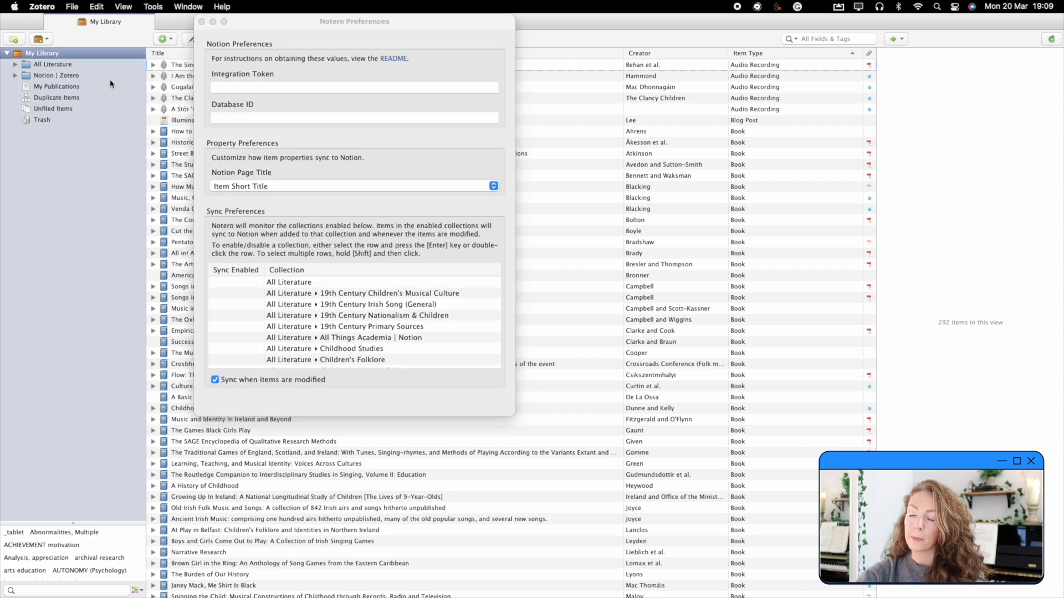
click(56, 75)
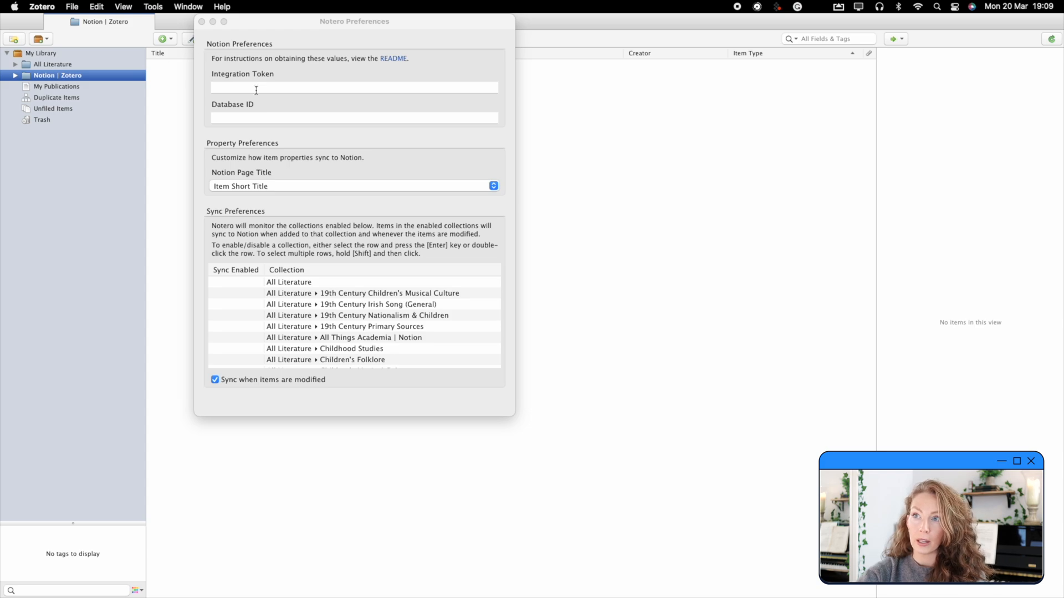
click(354, 118)
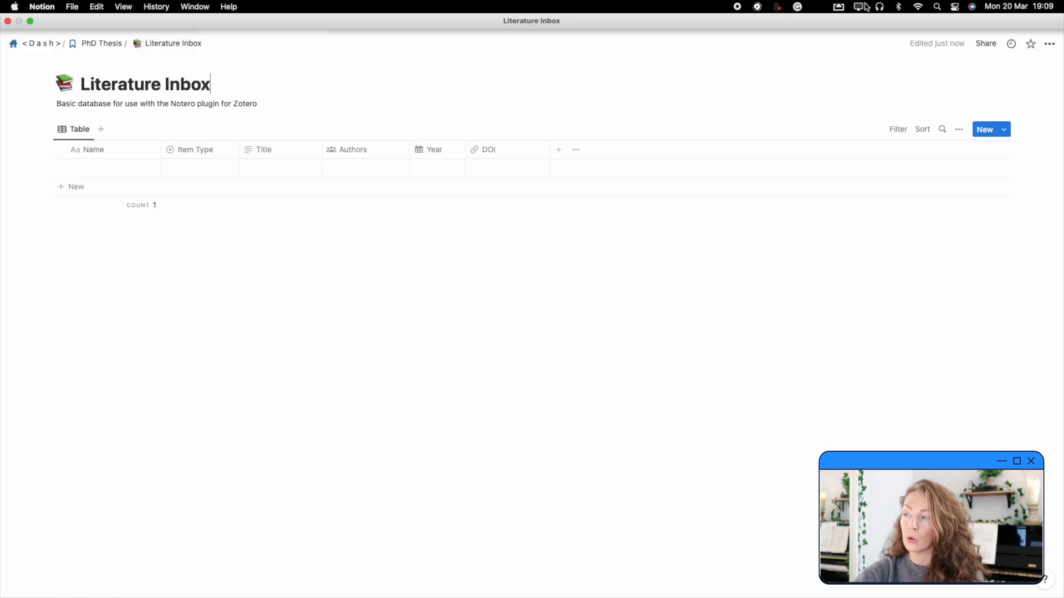
Step: Add the Literature Inbox (Notero - Spring 2023) connection to the Literature Inbox database and confirm
click(1047, 43)
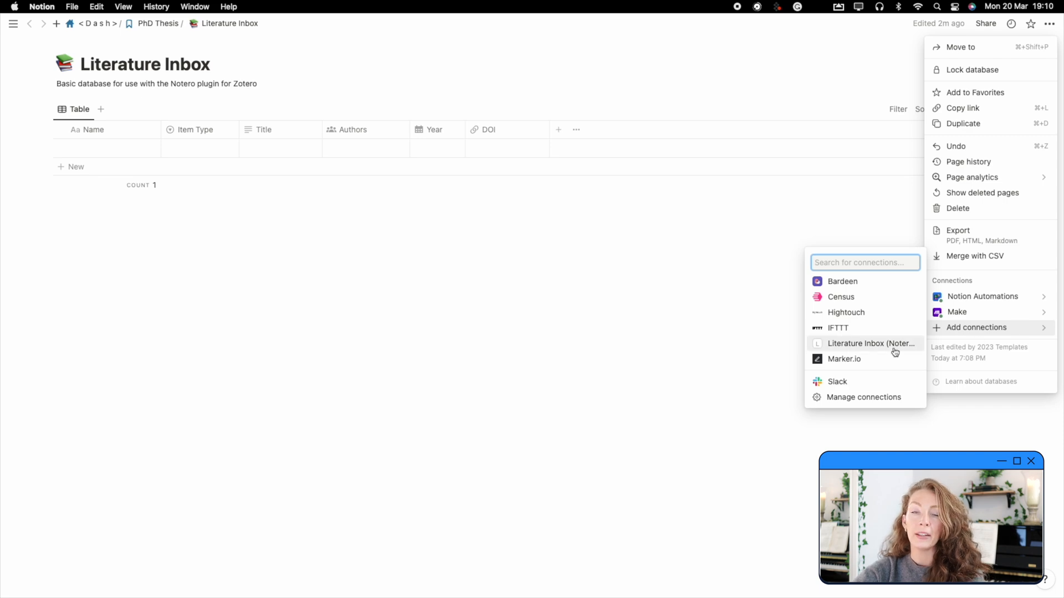
click(870, 344)
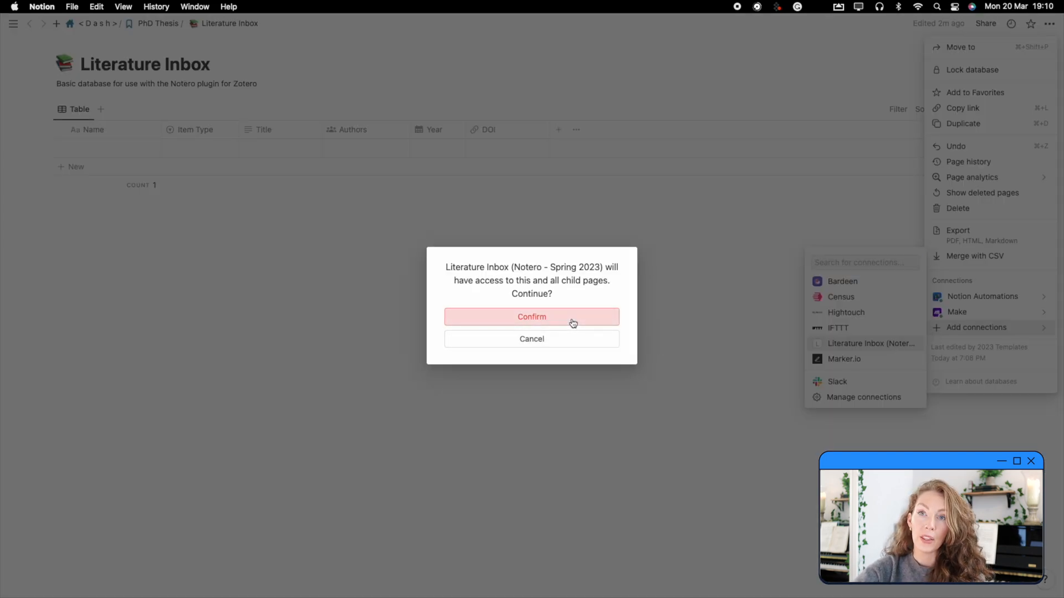
click(531, 317)
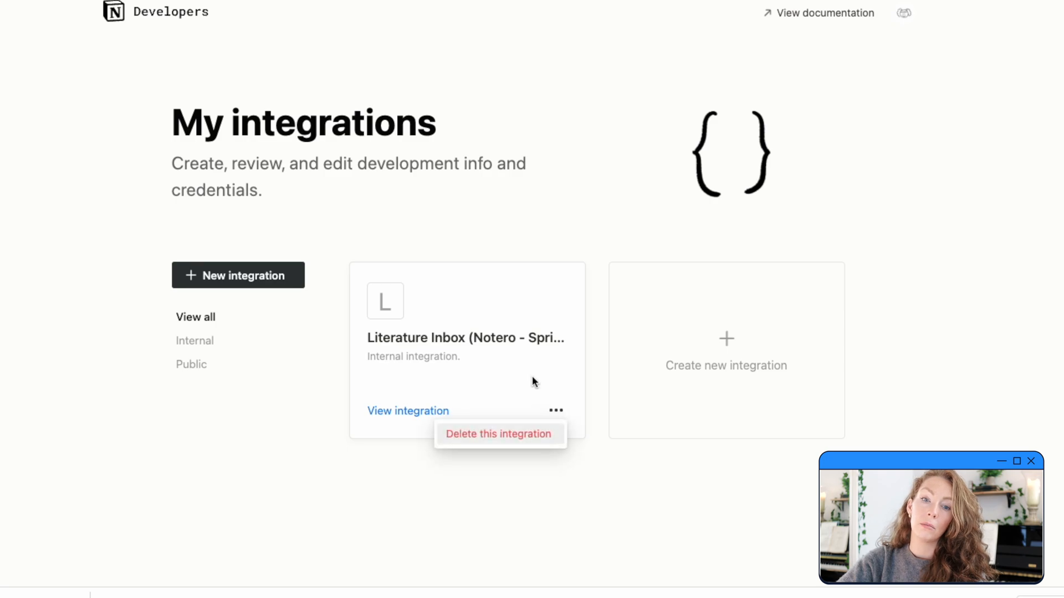
Step: Reveal the integration's secret token, then copy the Literature Inbox database link
click(407, 410)
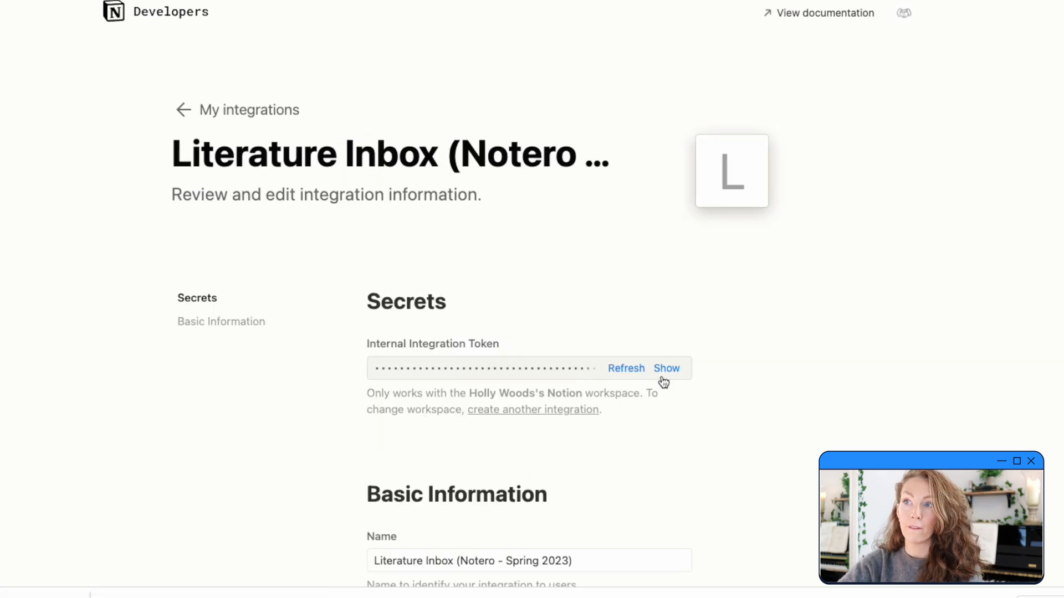
click(666, 369)
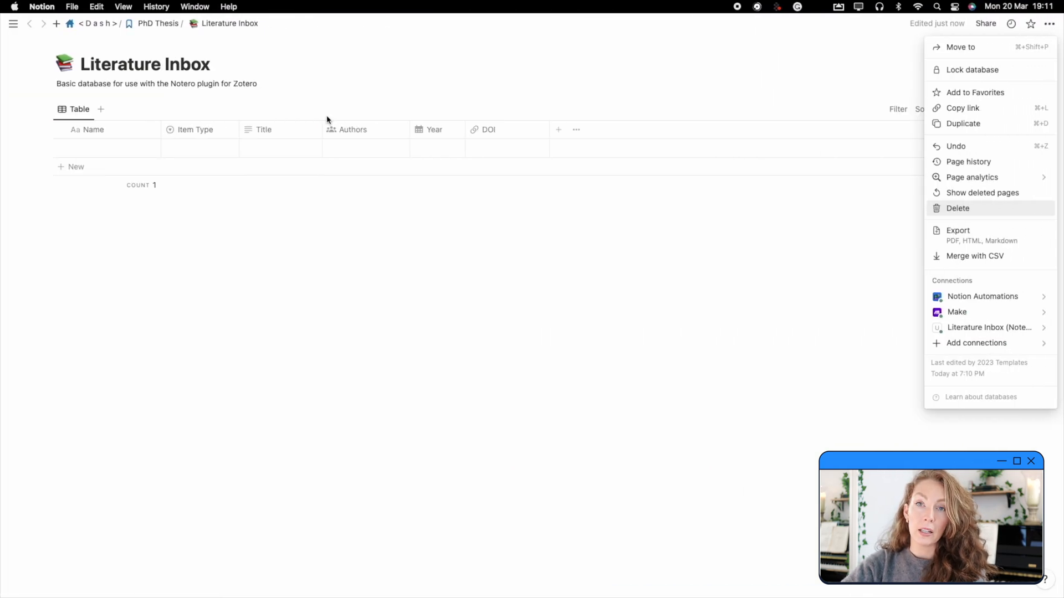
mouse_move(962, 108)
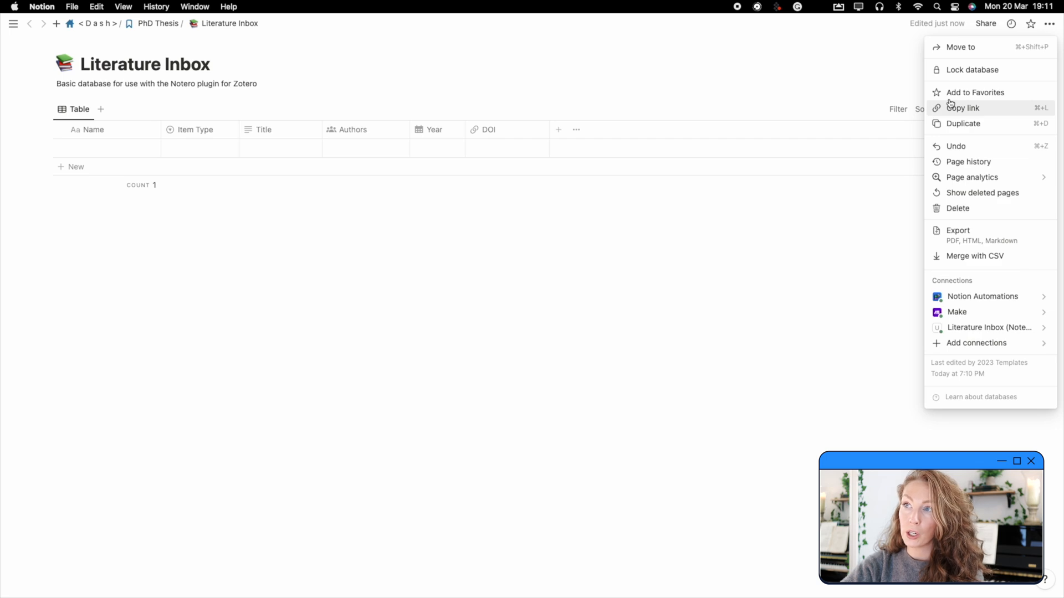
click(963, 108)
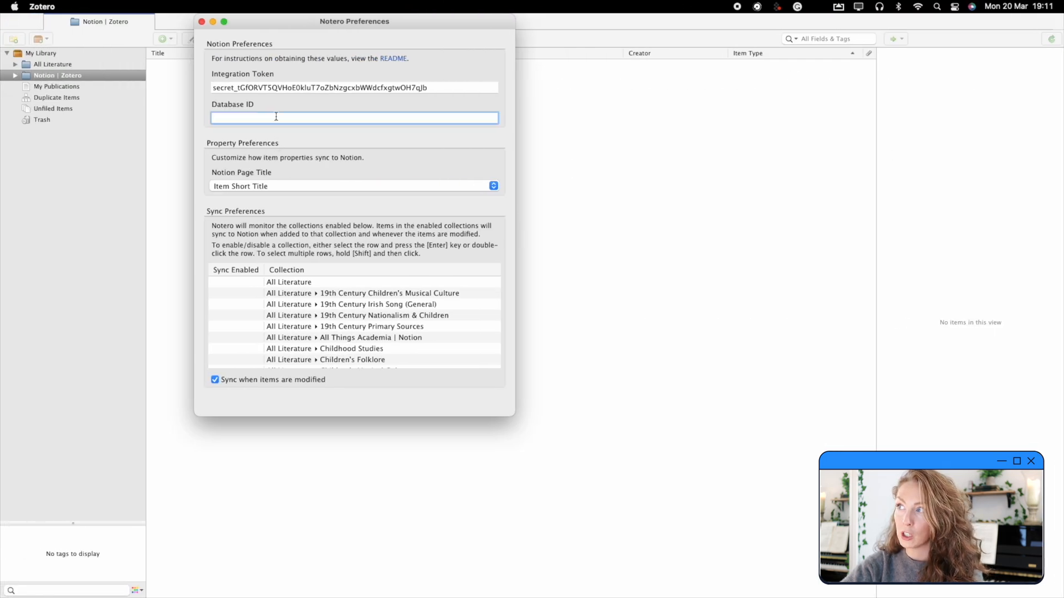
Step: Paste the database link (ID 1c3c3baecbe84df59fa2774ccb11c1c0) into Notero, enable collection sync, and close settings
text(https://www.notion.so/1c3c3baecbe84df59fa2774ccb11c1c0?v=43e8a351e6c74)
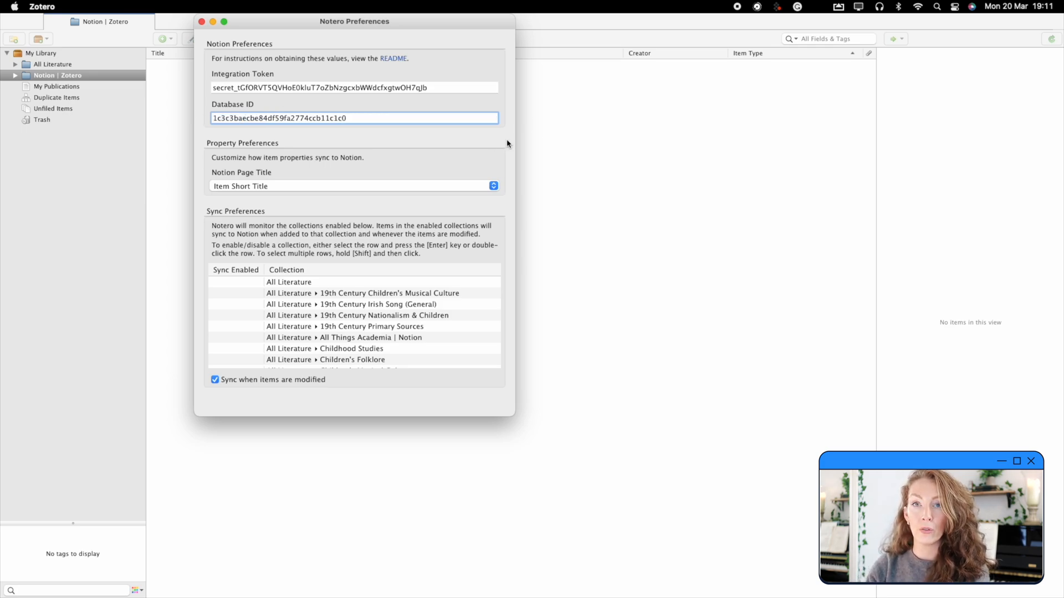
mouse_move(346, 303)
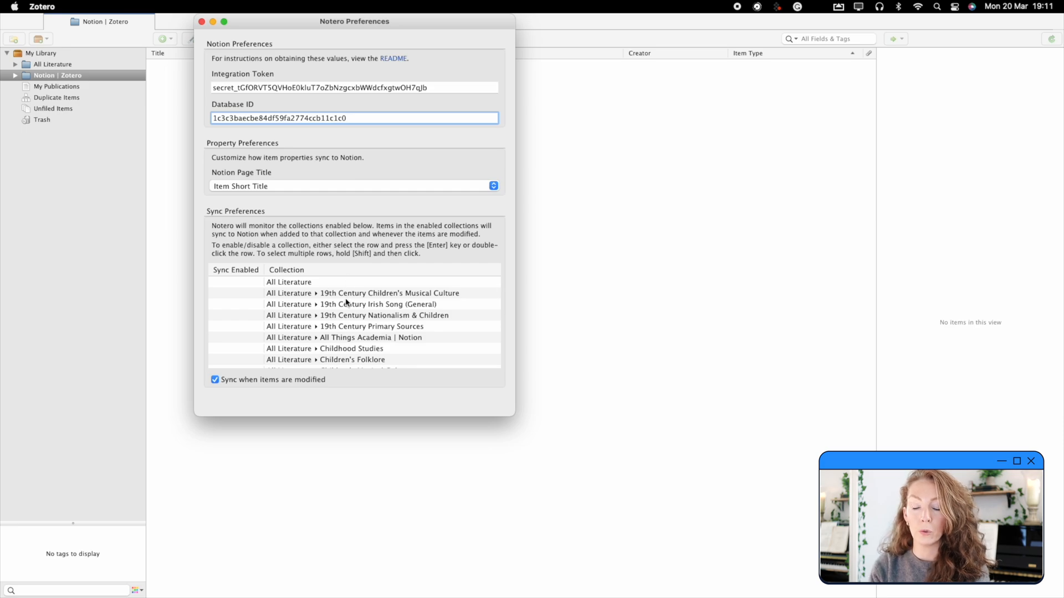
scroll(down, 3)
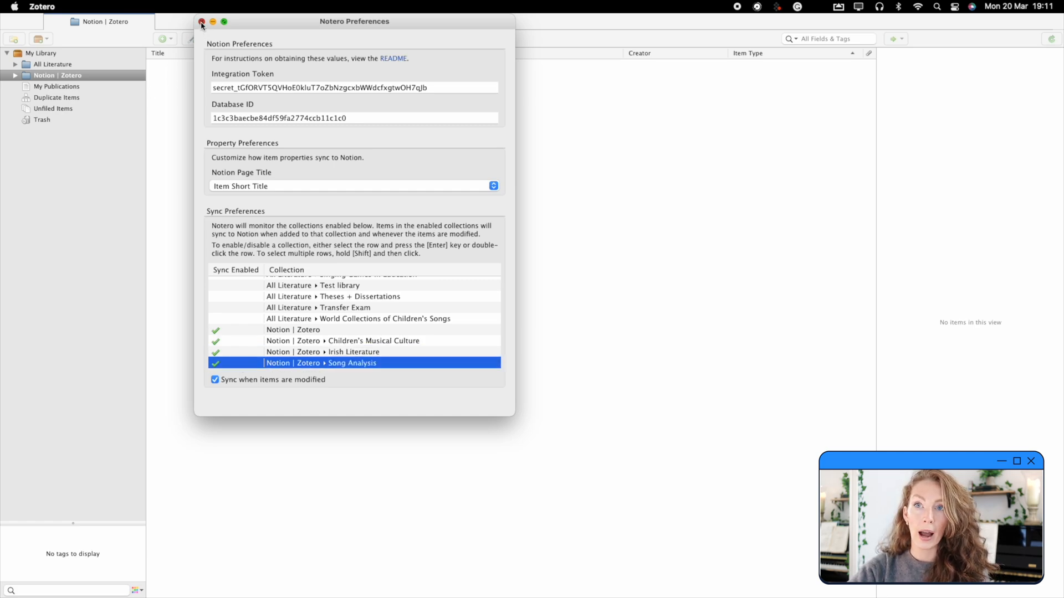
click(202, 21)
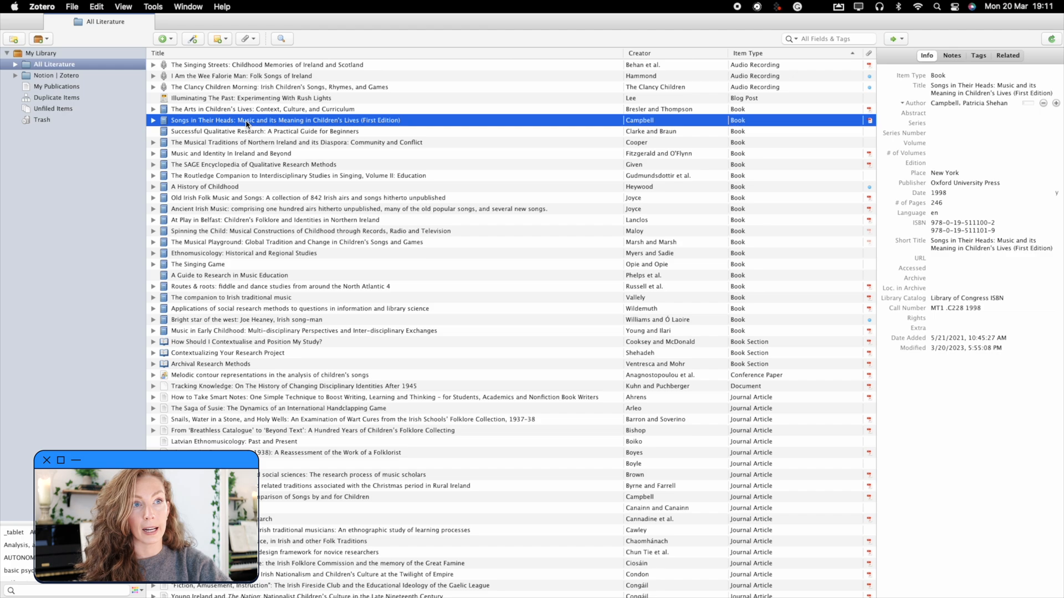
Step: Drag Songs in Their Heads from All Literature onto the Notion | Zotero collection
click(55, 75)
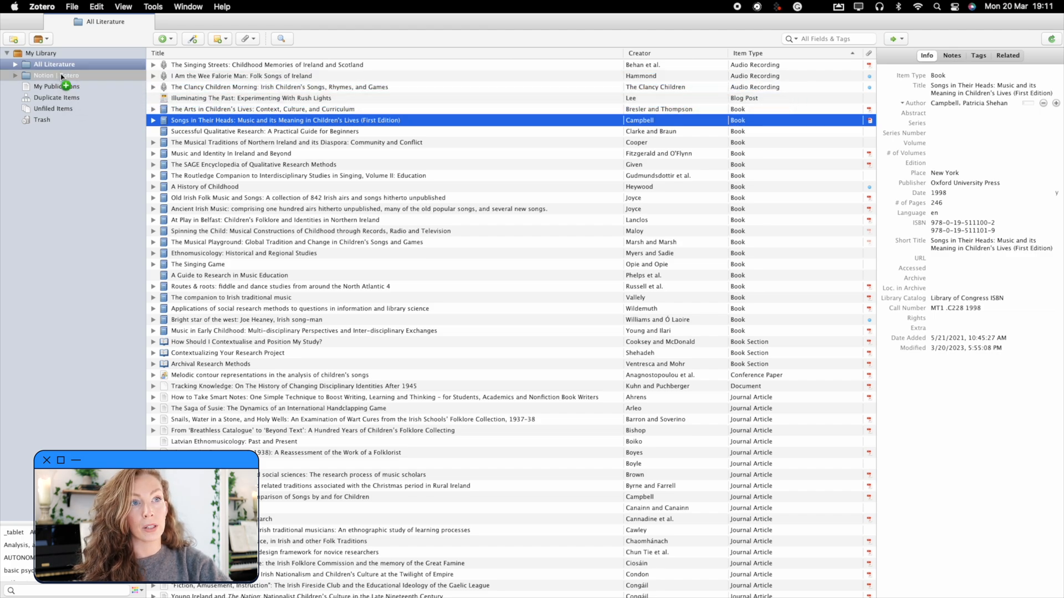